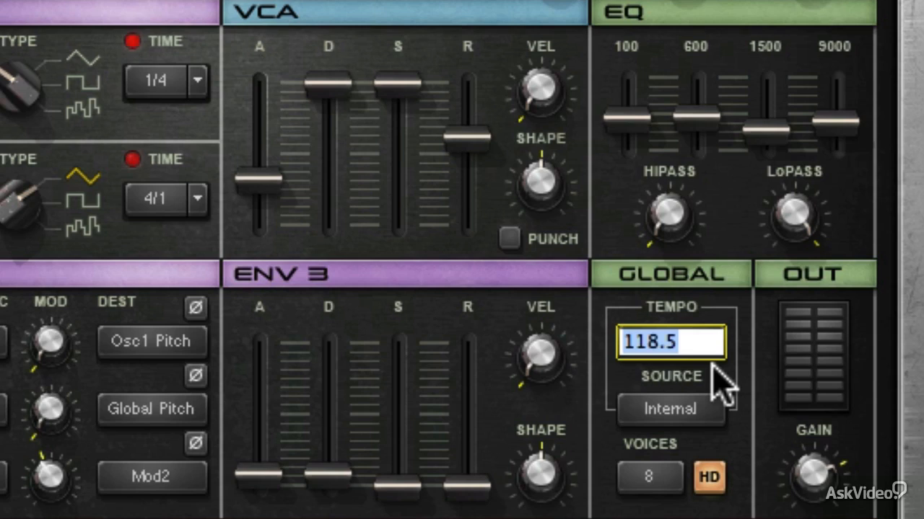
- Enter 115 as the global tempo value
text(115)
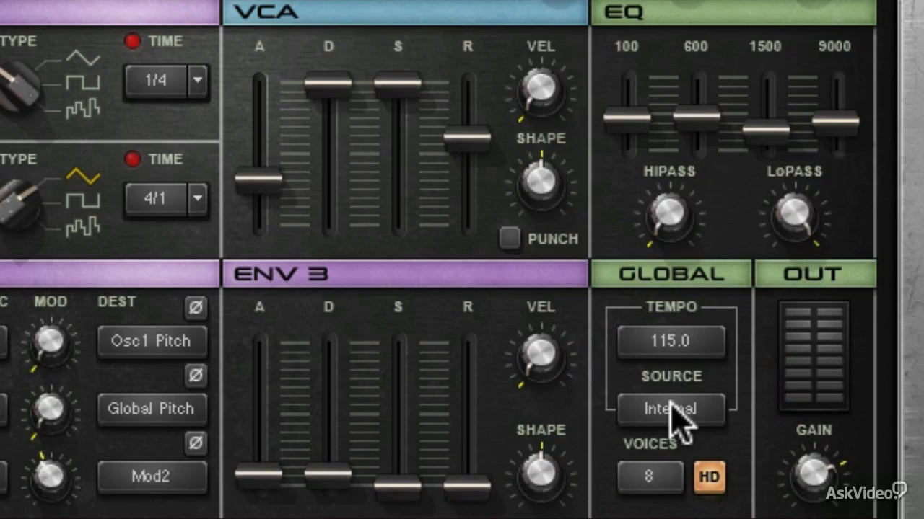
click(669, 409)
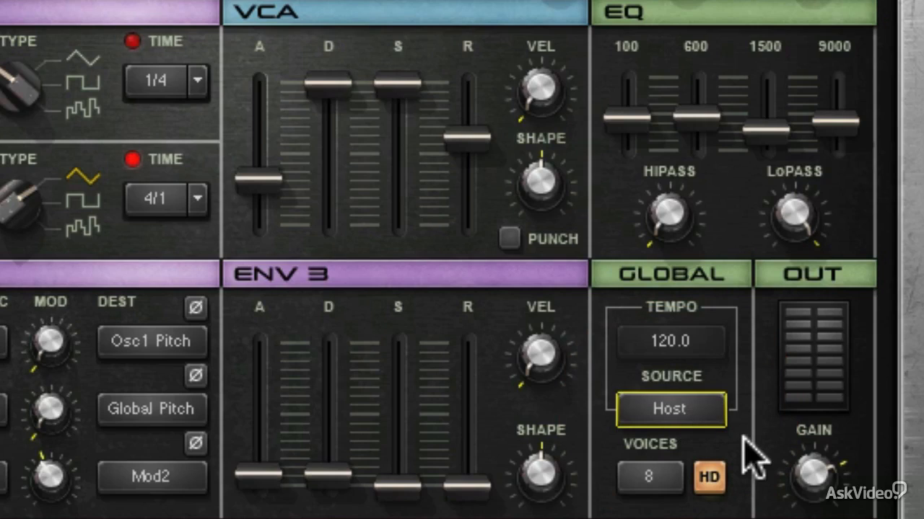
mouse_move(721, 430)
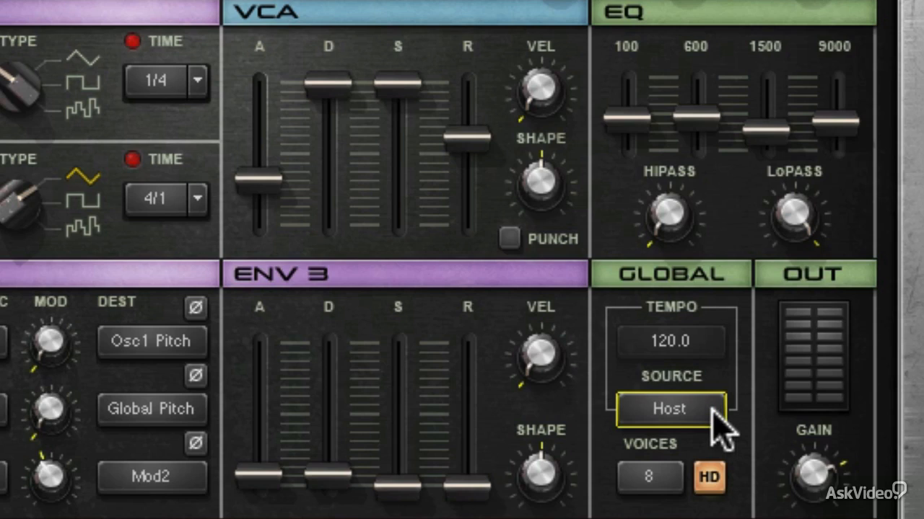
click(670, 410)
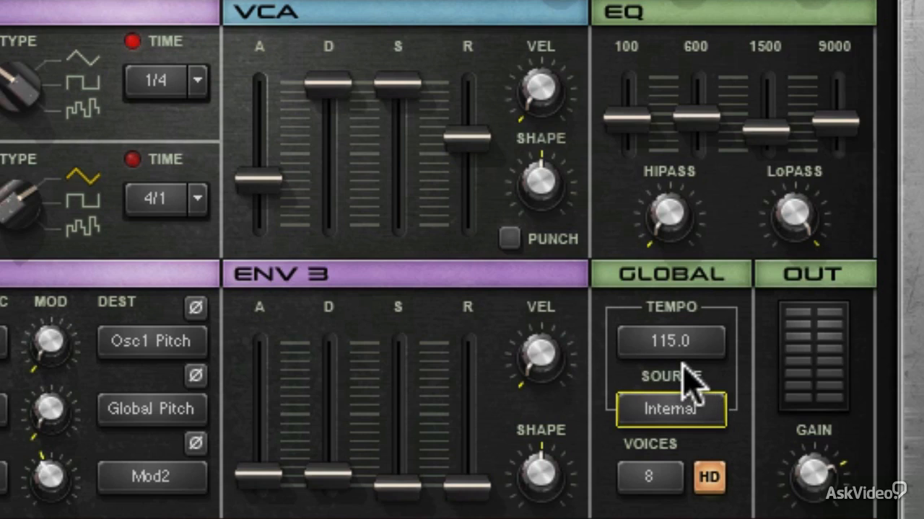
mouse_move(739, 7)
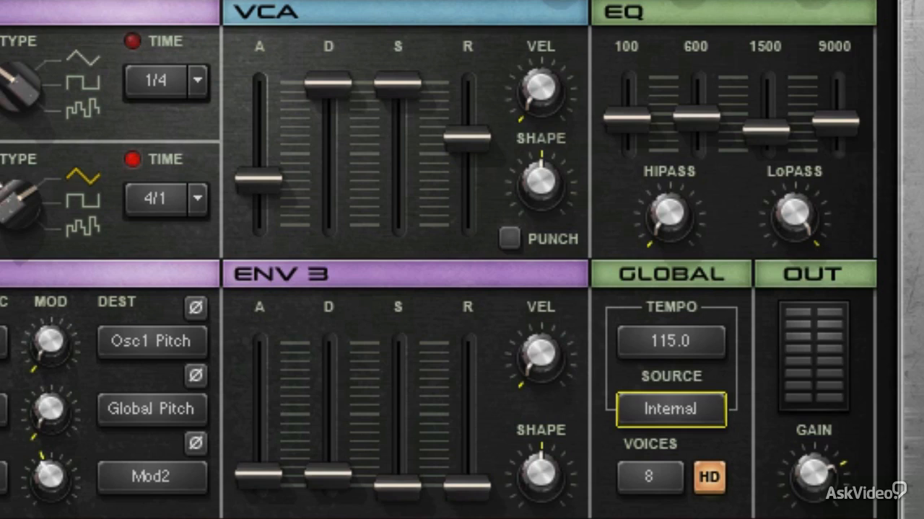
mouse_move(642, 387)
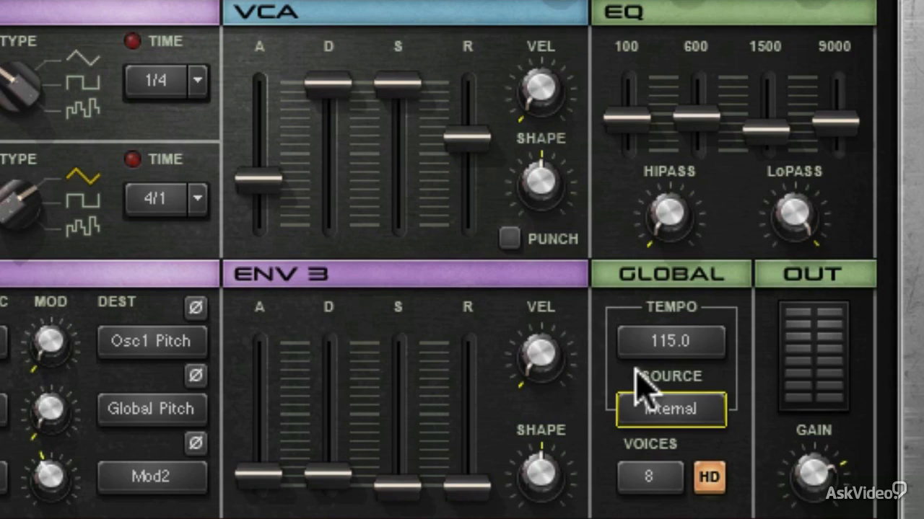
mouse_move(710, 411)
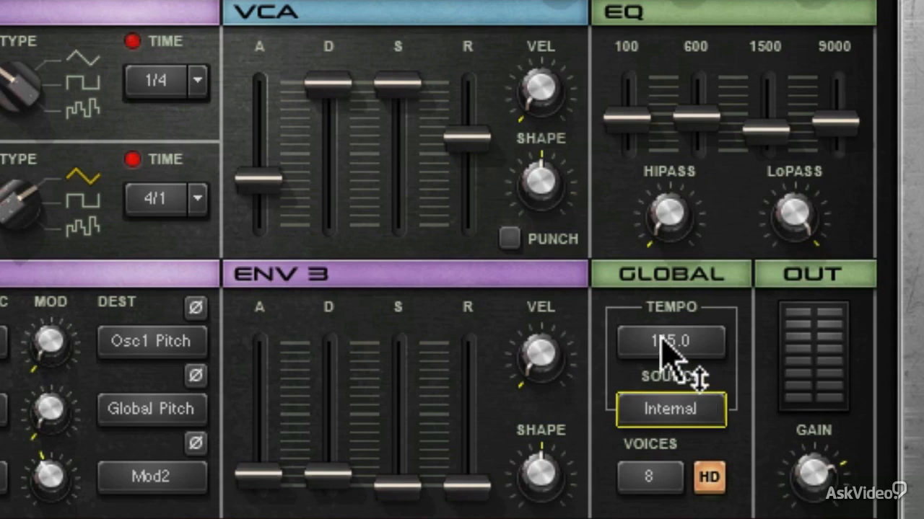
- Drag the tempo down to about 77, toggle the source Host and back to Internal, then retype the tempo
drag(670, 340, 676, 383)
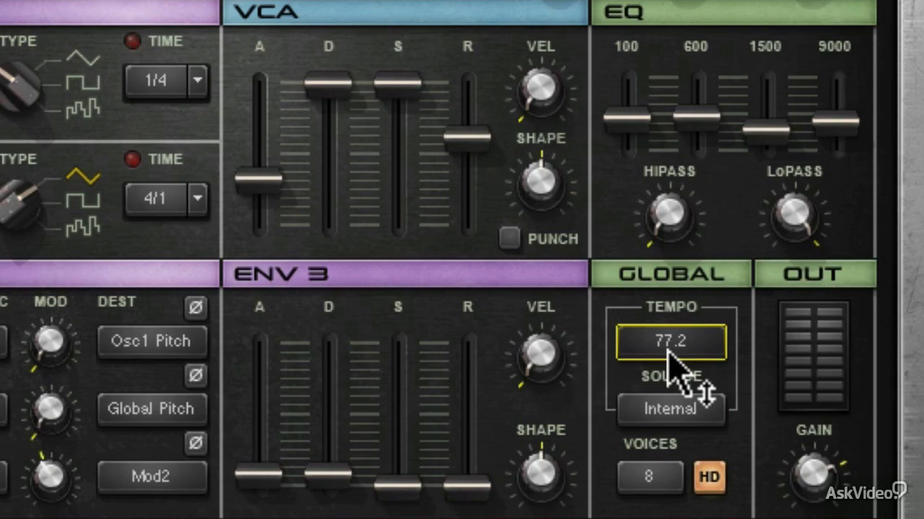
click(670, 410)
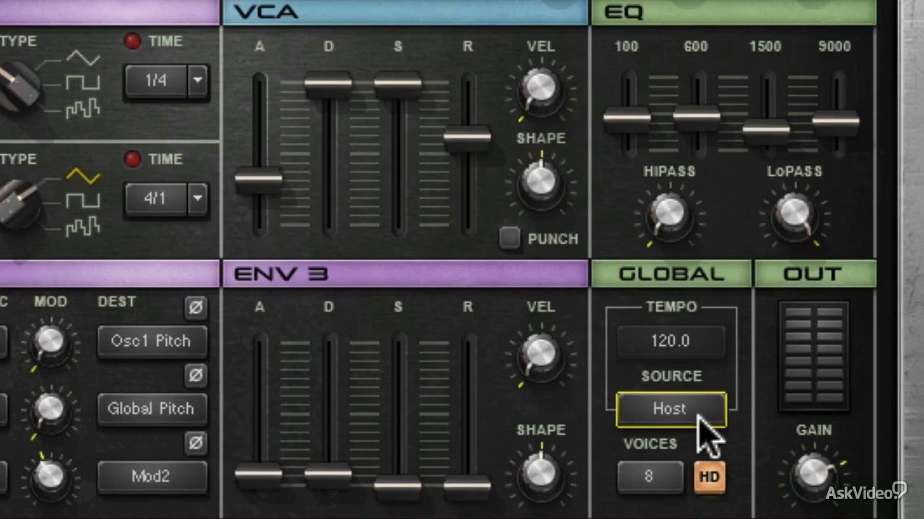
click(670, 410)
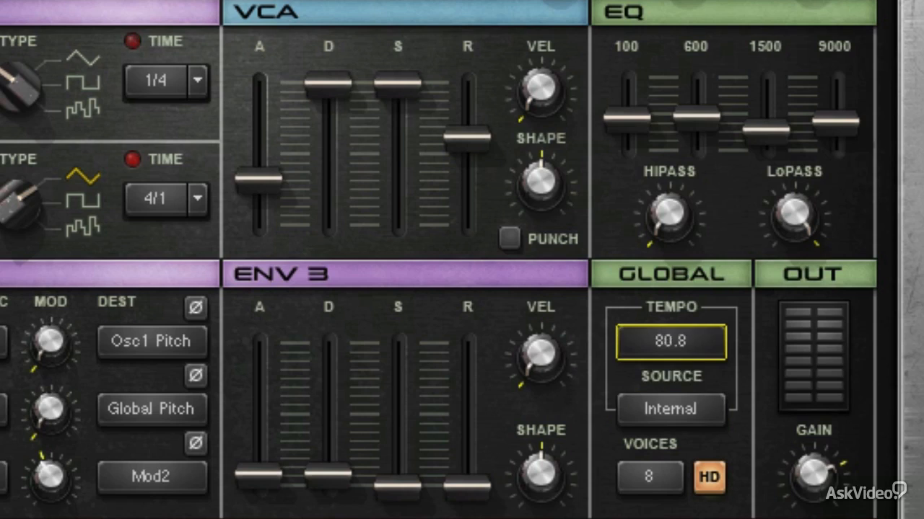
text(12)
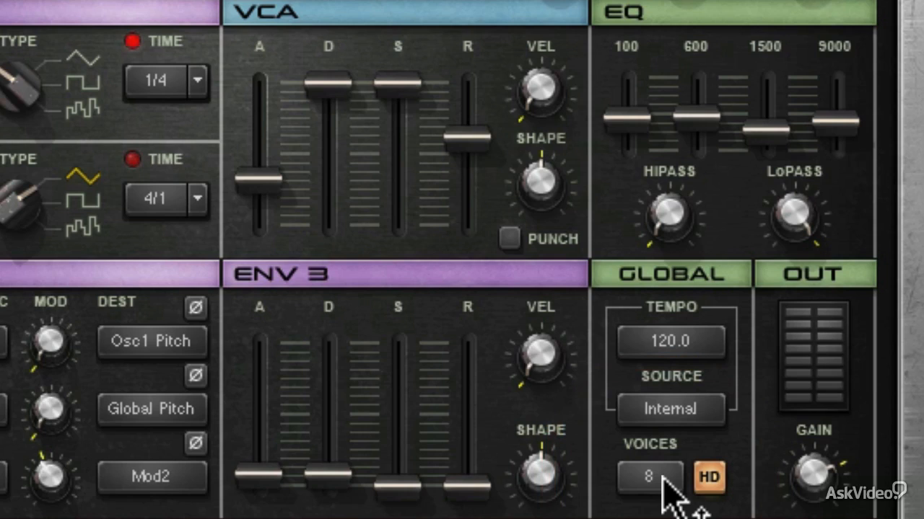
- Drag the Voices field to change the maximum voice count from 8 toward 16
click(648, 477)
text(16)
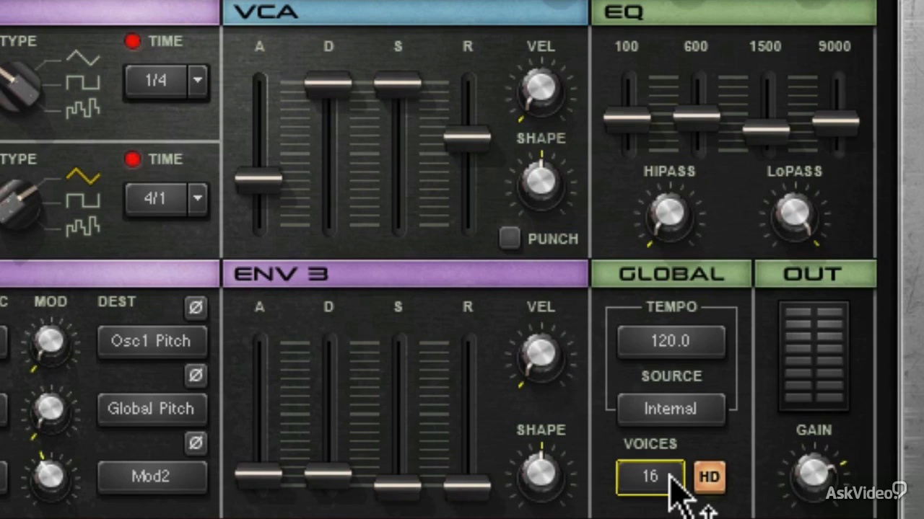
drag(647, 476, 652, 505)
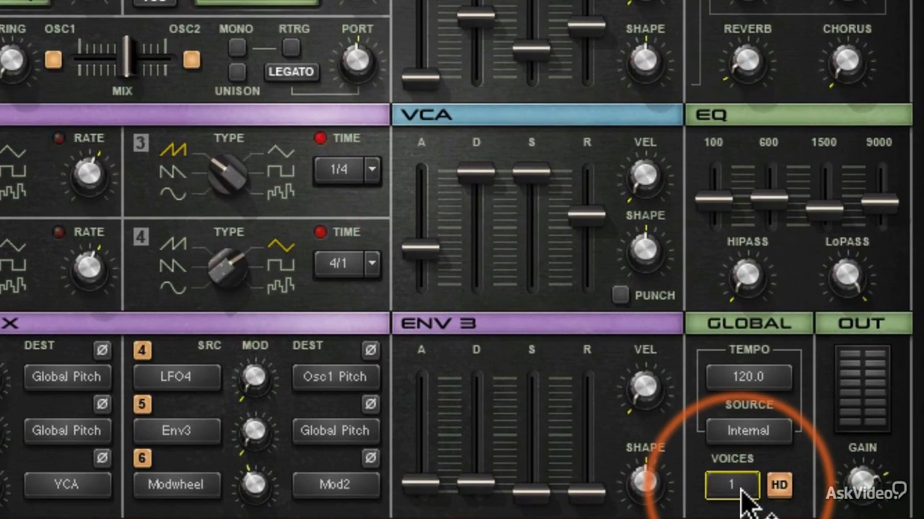
- Step the voice count up from 1 through 4, 5 and 6 with repeated increments
click(730, 485)
text(4)
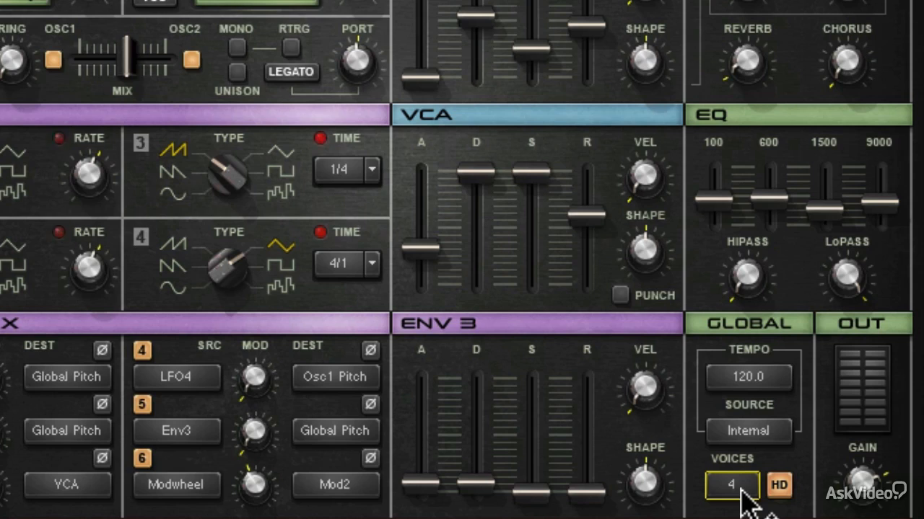
click(730, 485)
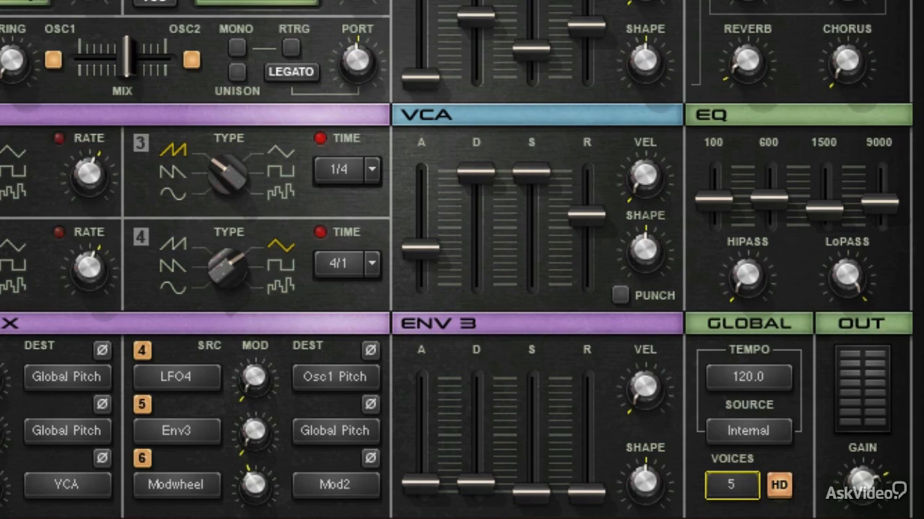
click(731, 485)
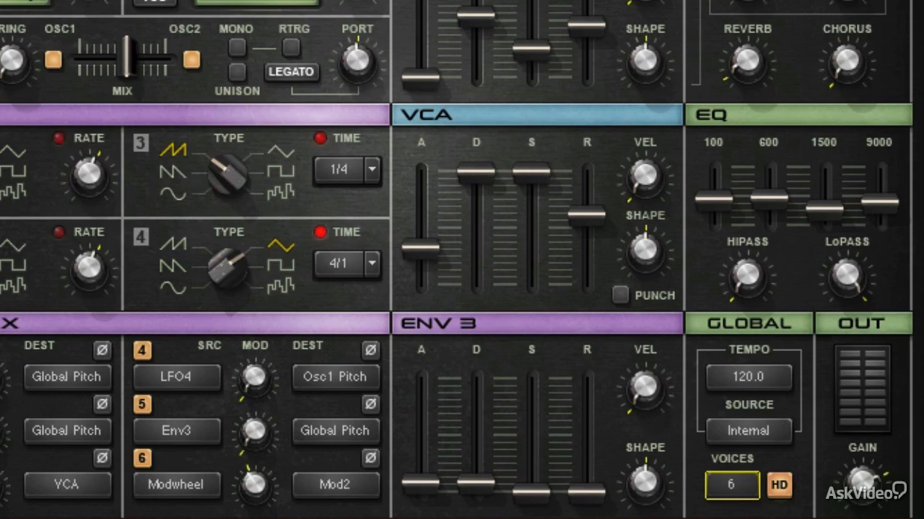
click(730, 485)
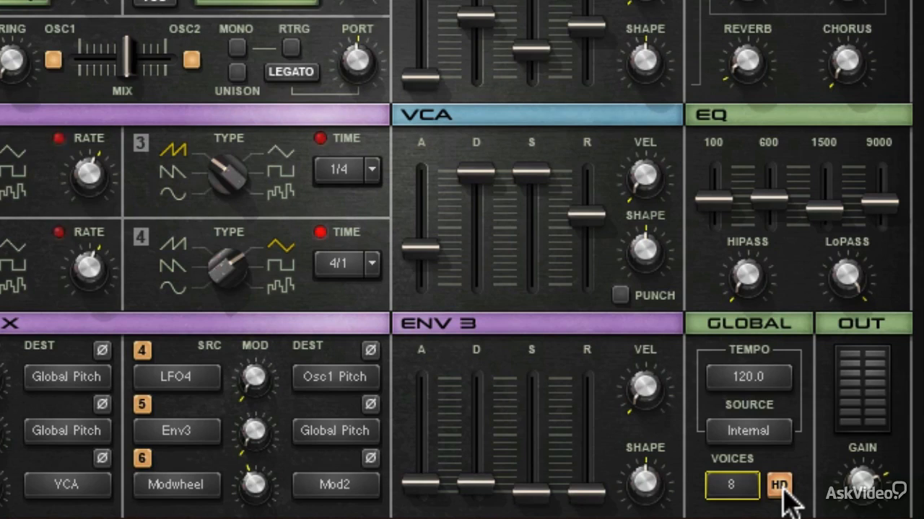
mouse_move(231, 61)
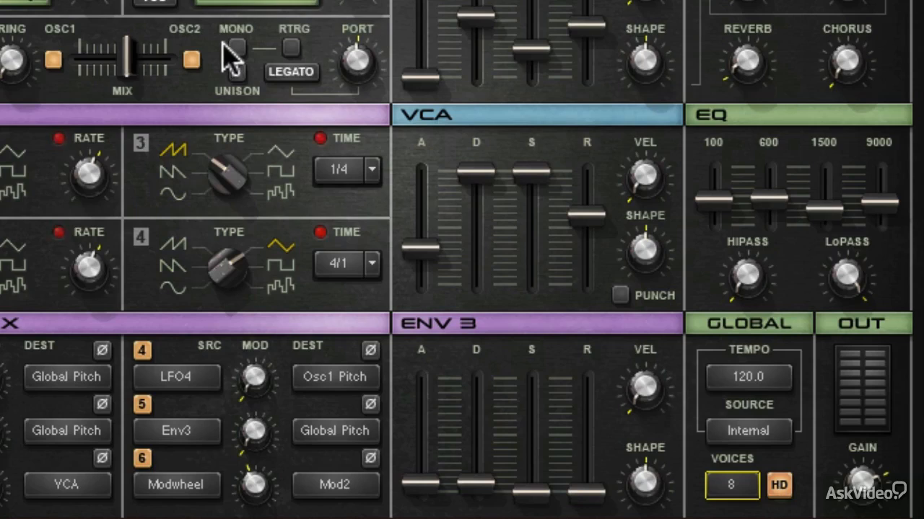